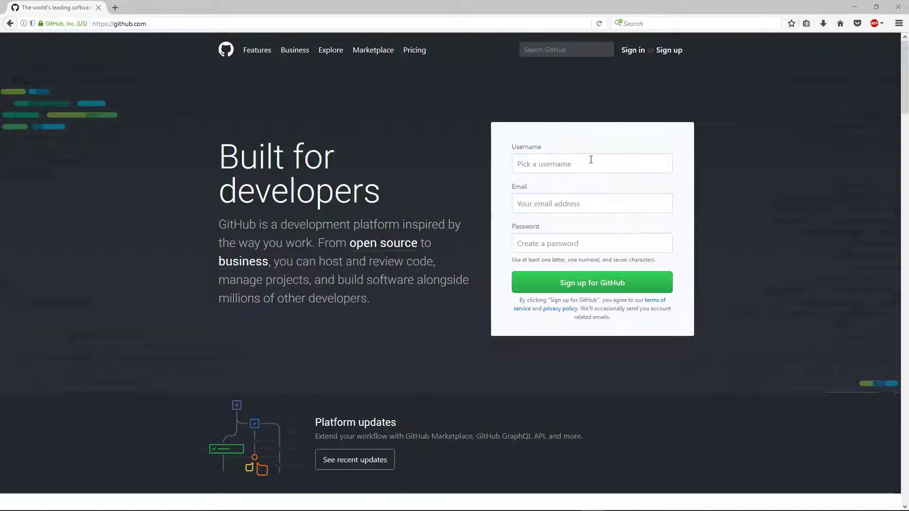
mouse_move(171, 24)
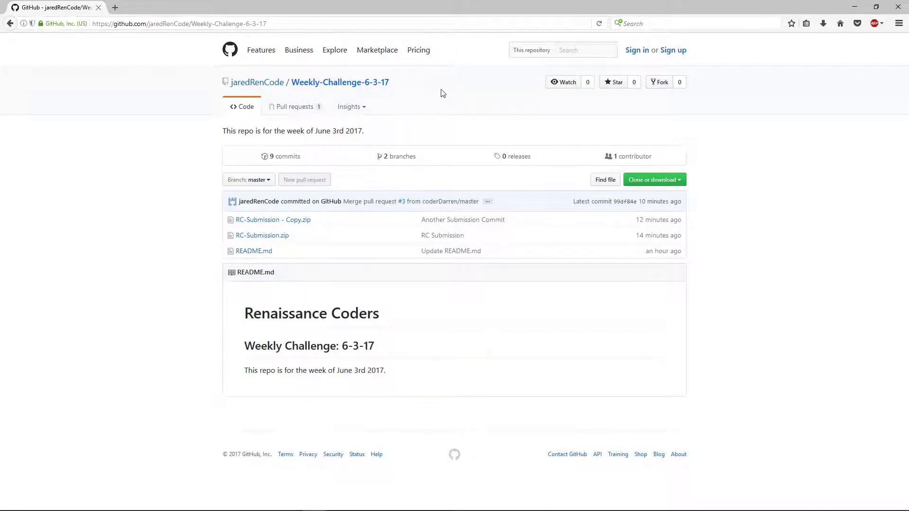
mouse_move(438, 142)
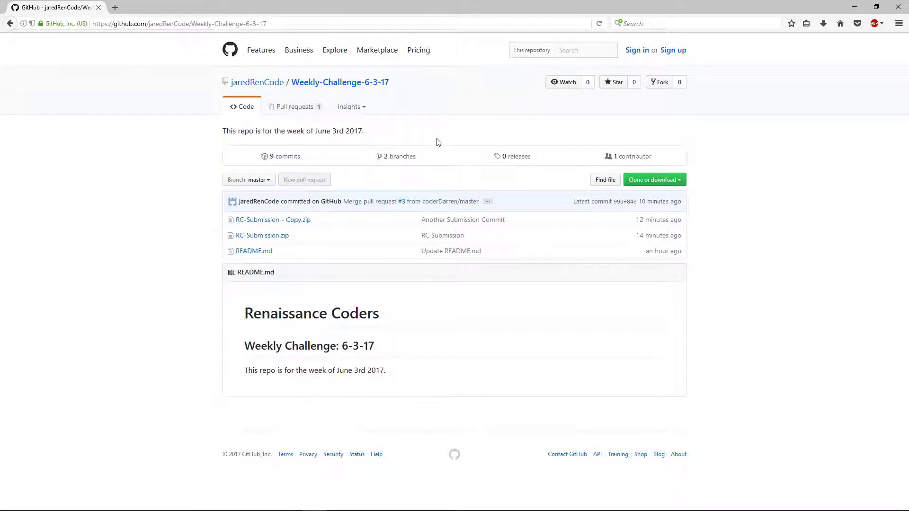
mouse_move(610, 110)
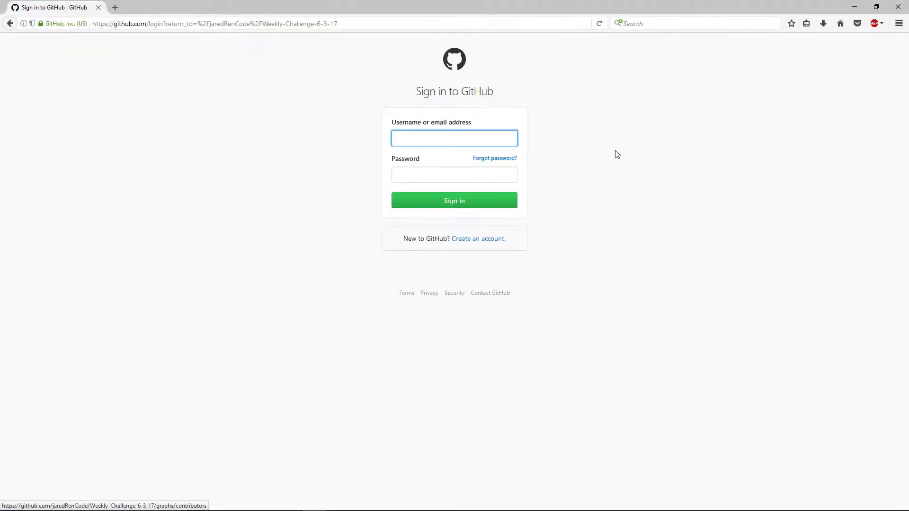
Sign in to GitHub as coderDarren and land back on the Weekly-Challenge-6-3-17 repository
type("coderDarren")
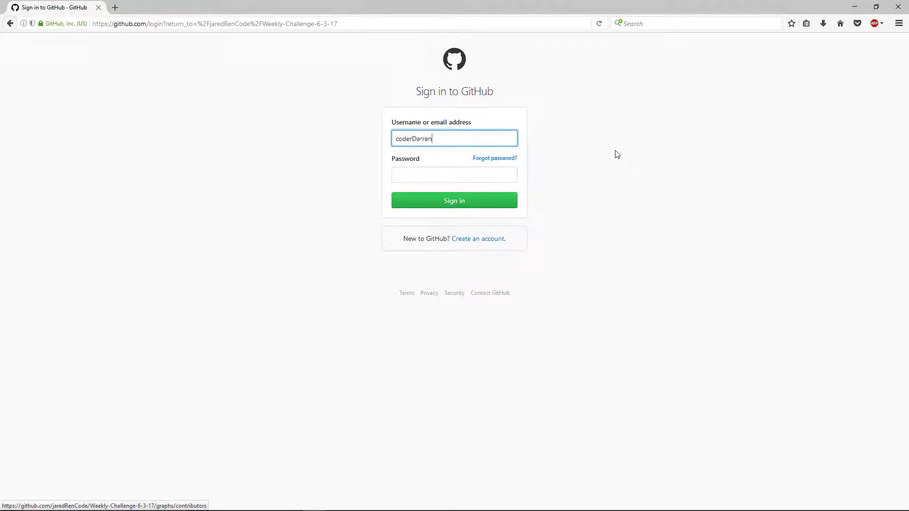
left_click(454, 200)
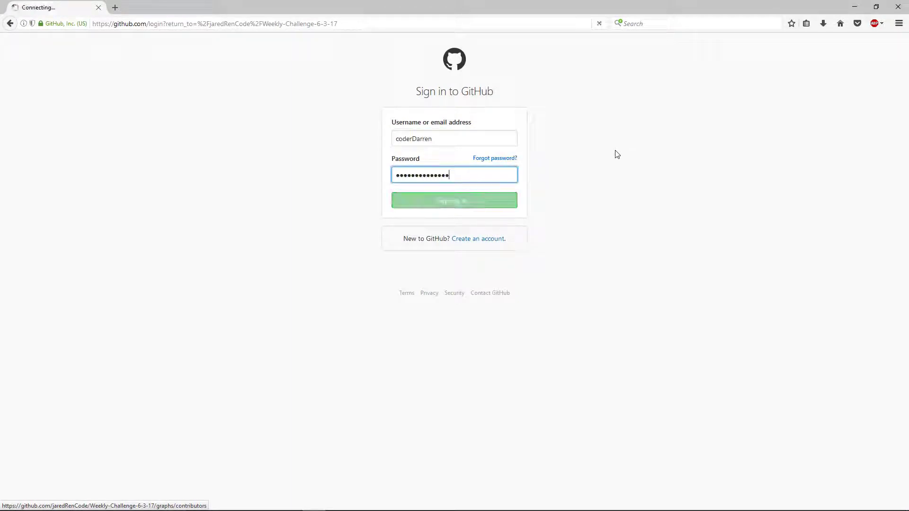
left_click(454, 200)
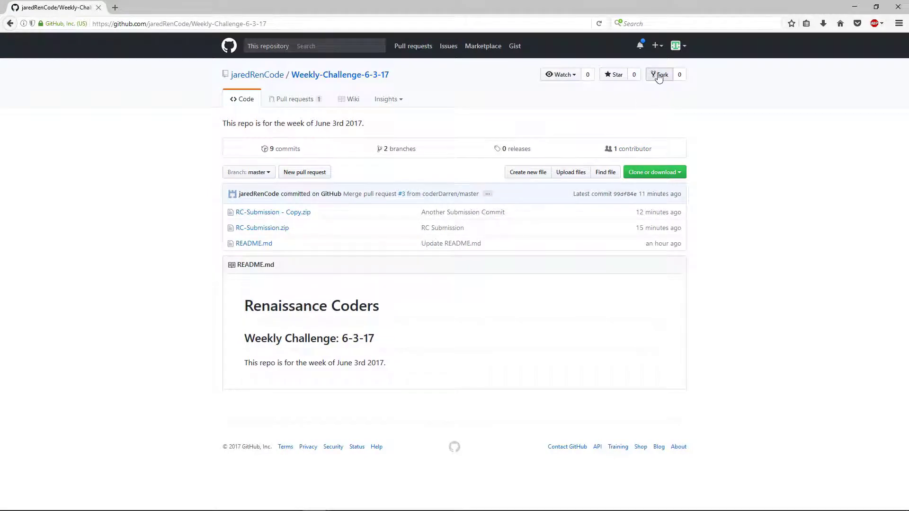
Fork Weekly-Challenge-6-3-17 into the coderDarren account
left_click(660, 75)
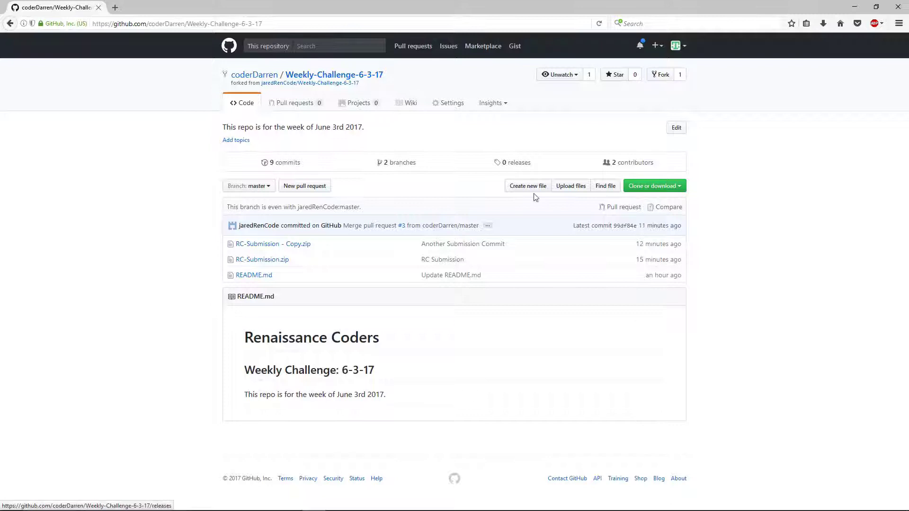
mouse_move(310, 247)
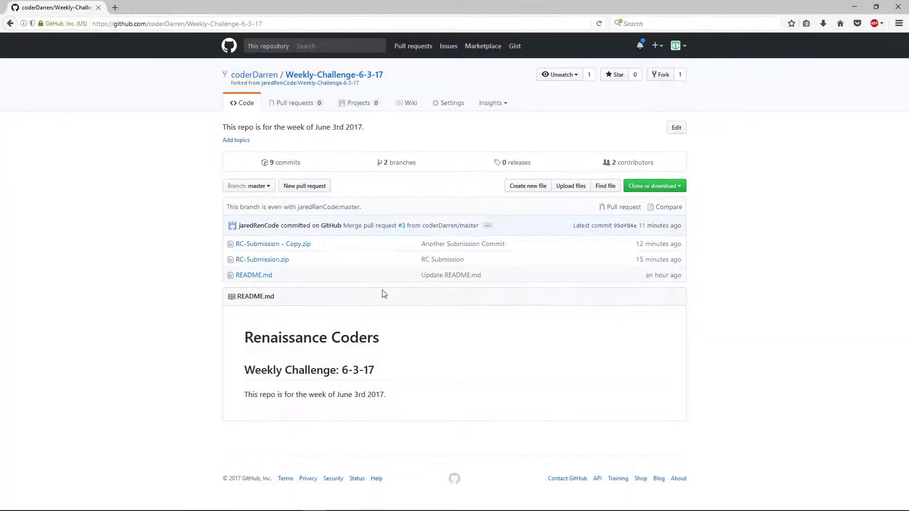
mouse_move(586, 417)
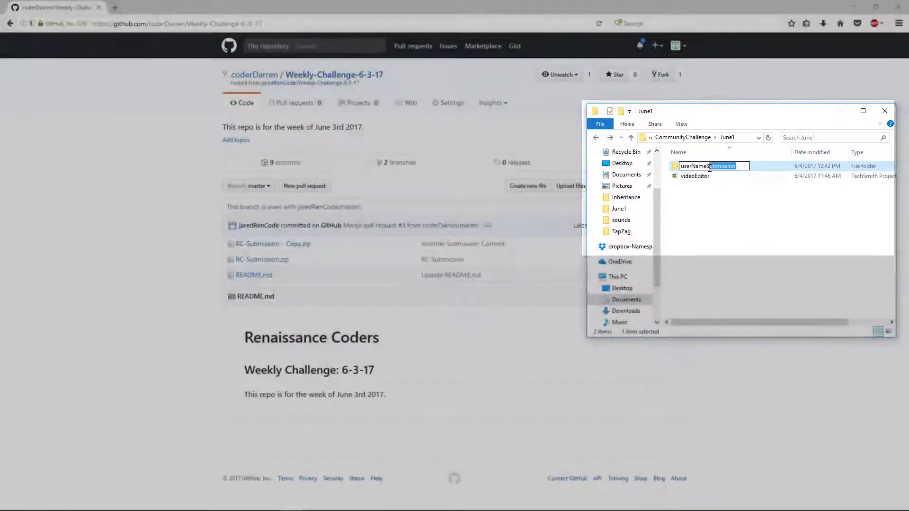
Inspect the userNameSubmission Unity project folder in June1 and bring up its folder options
double_click(695, 166)
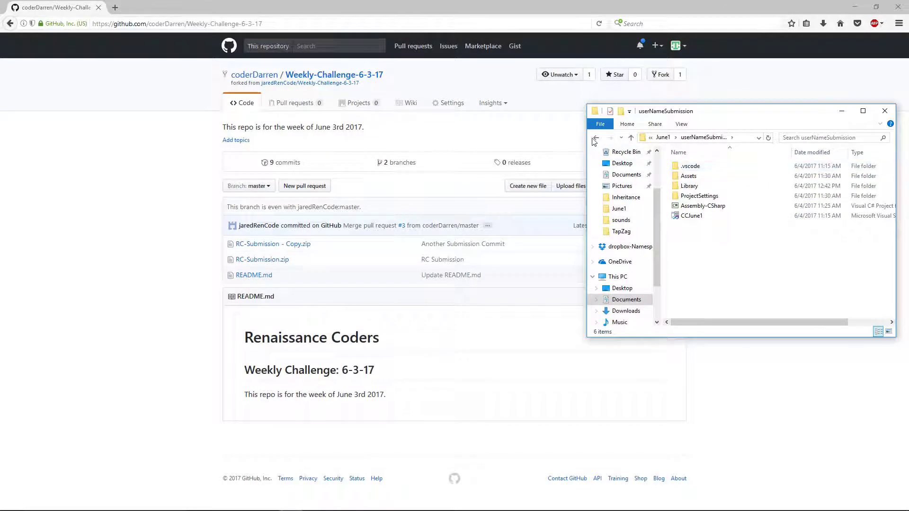
left_click(595, 137)
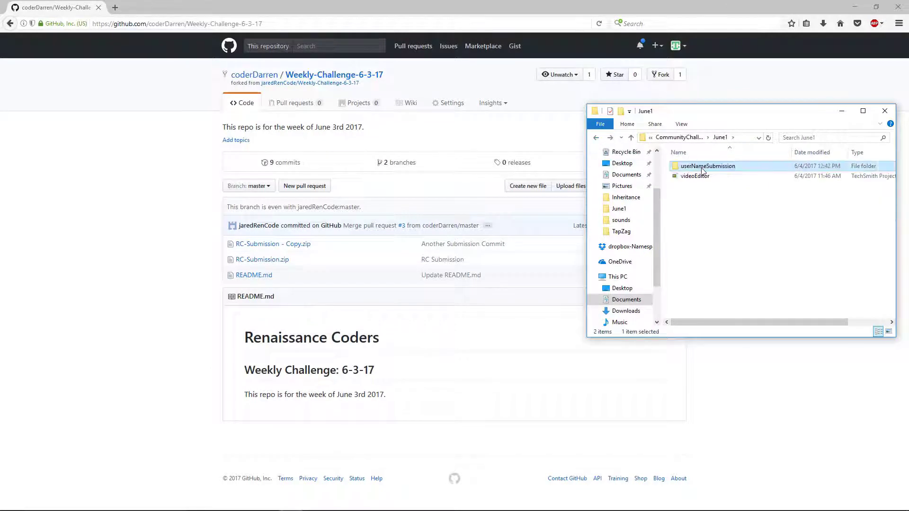
right_click(703, 166)
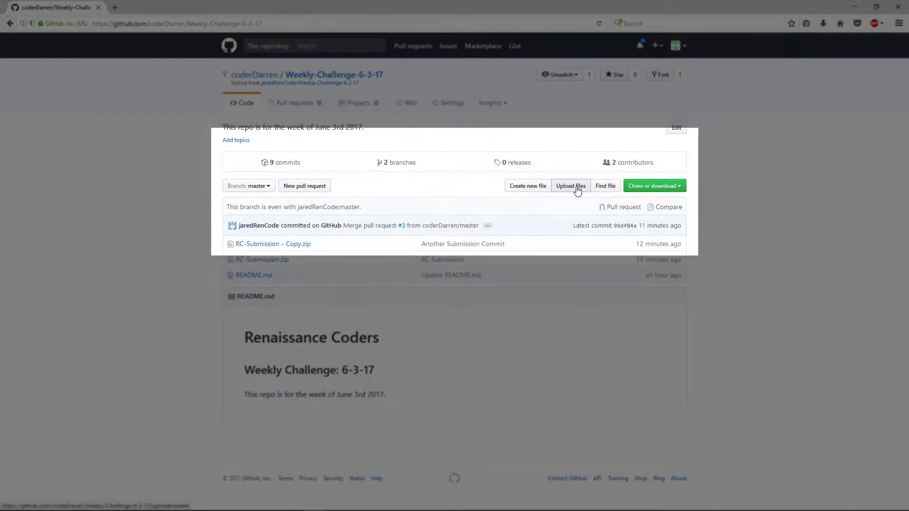
Stage userNameSubmission.zip for upload into the forked repository
left_click(570, 186)
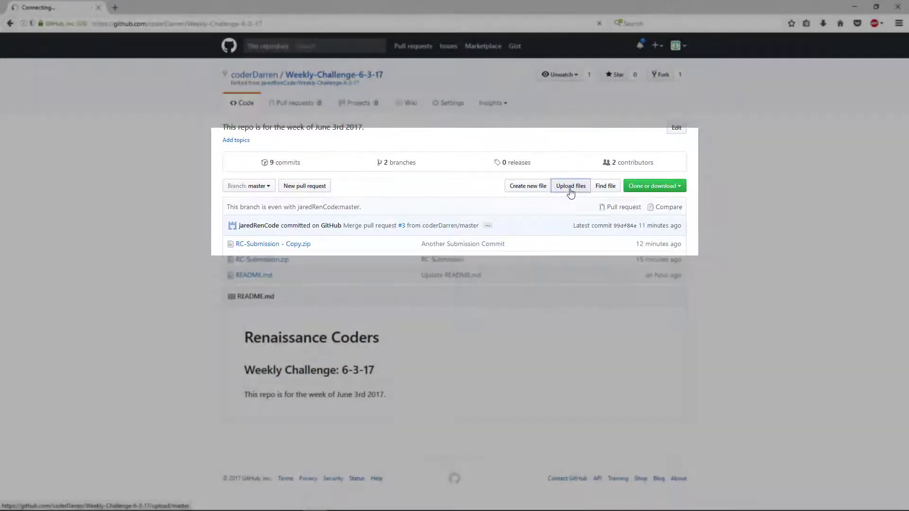
left_click(570, 186)
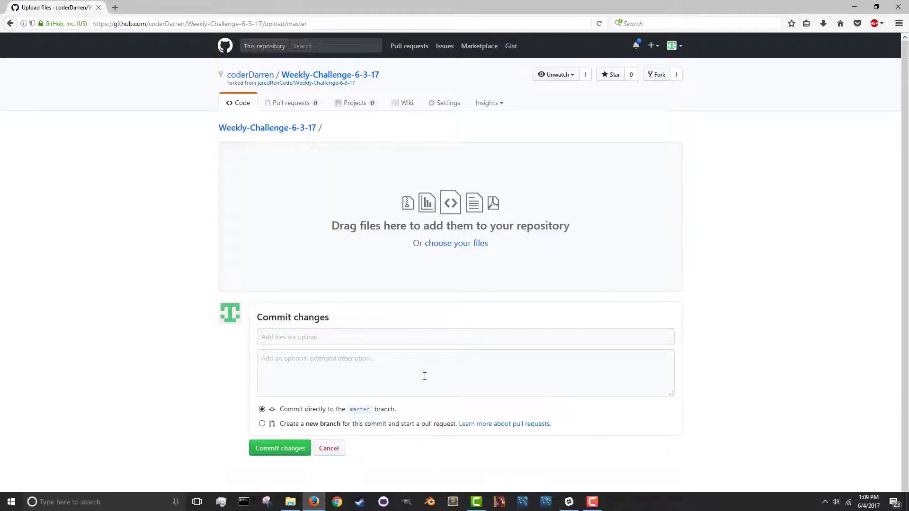
left_click(456, 243)
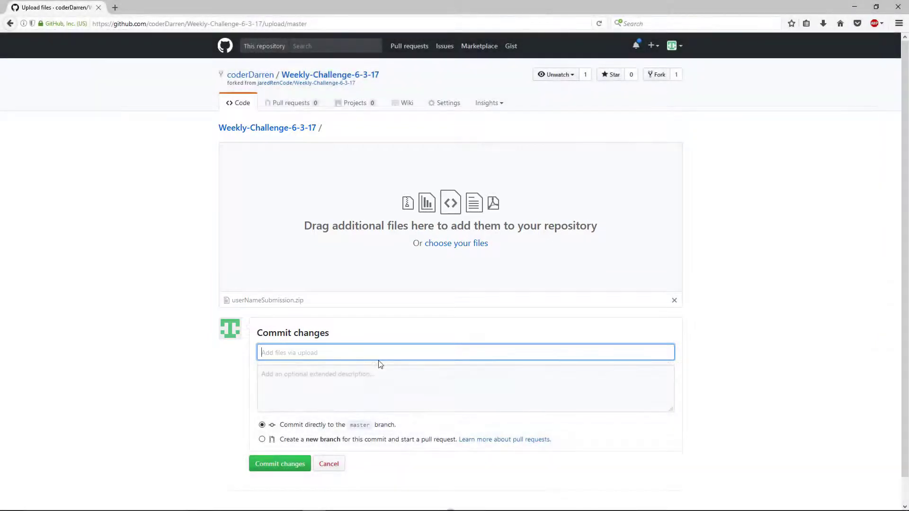
mouse_move(458, 308)
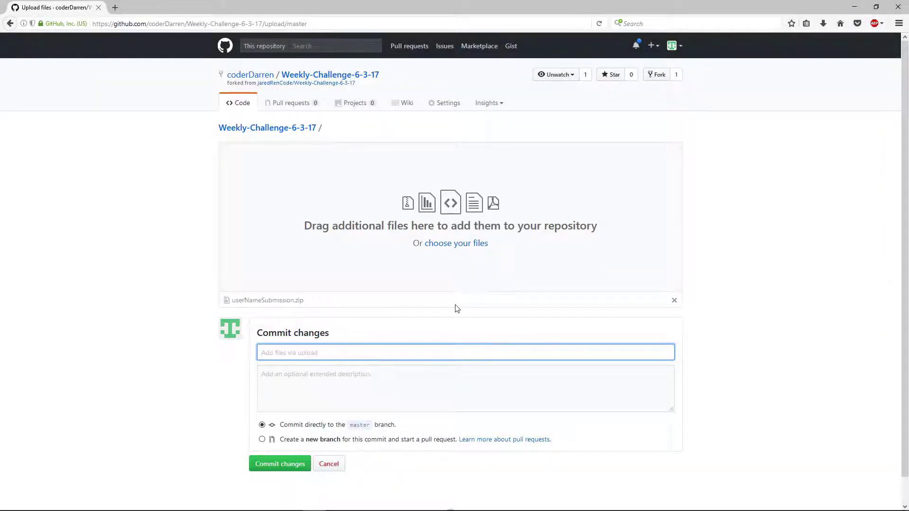
Commit userNameSubmission.zip to the fork with the message 'User Name Submission'
left_click(334, 389)
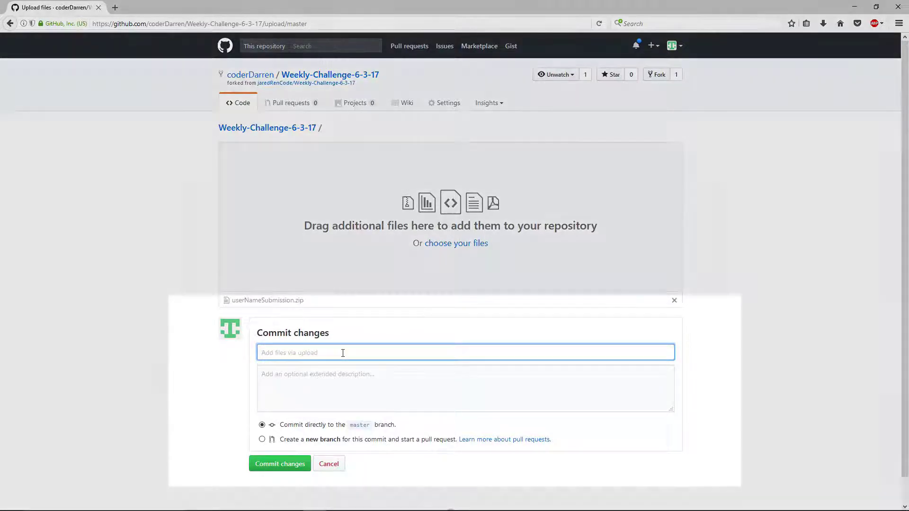
type("User Name Submission")
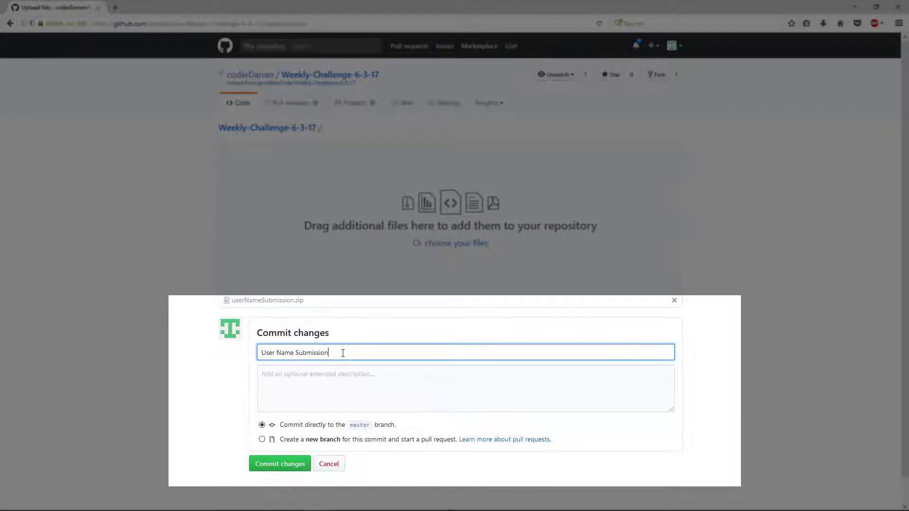
double_click(276, 352)
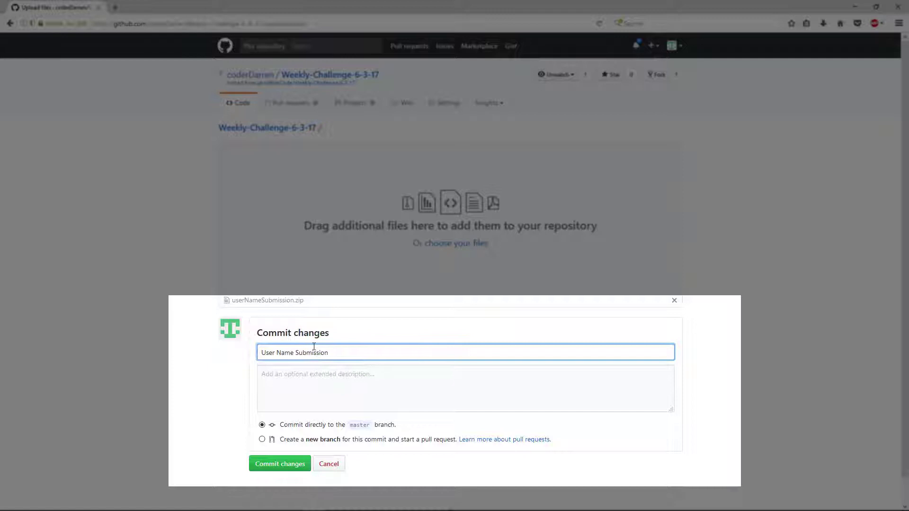
left_click(279, 463)
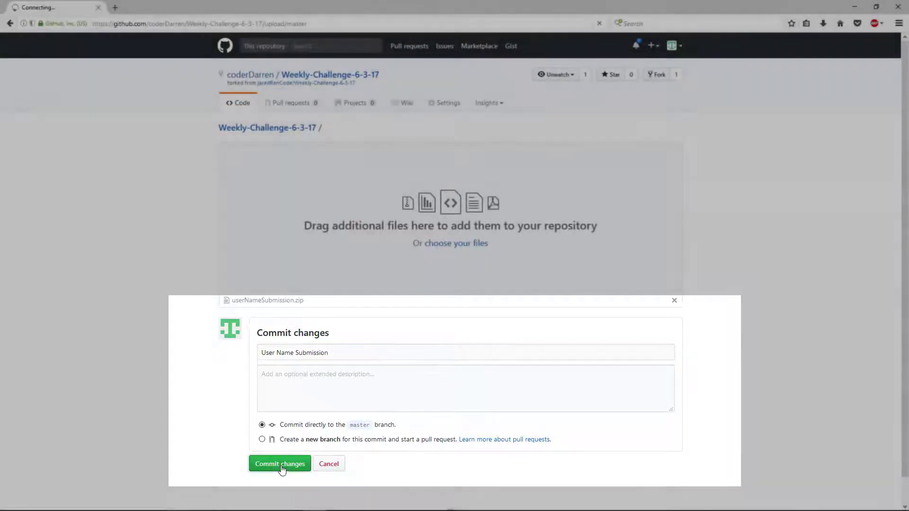
left_click(280, 464)
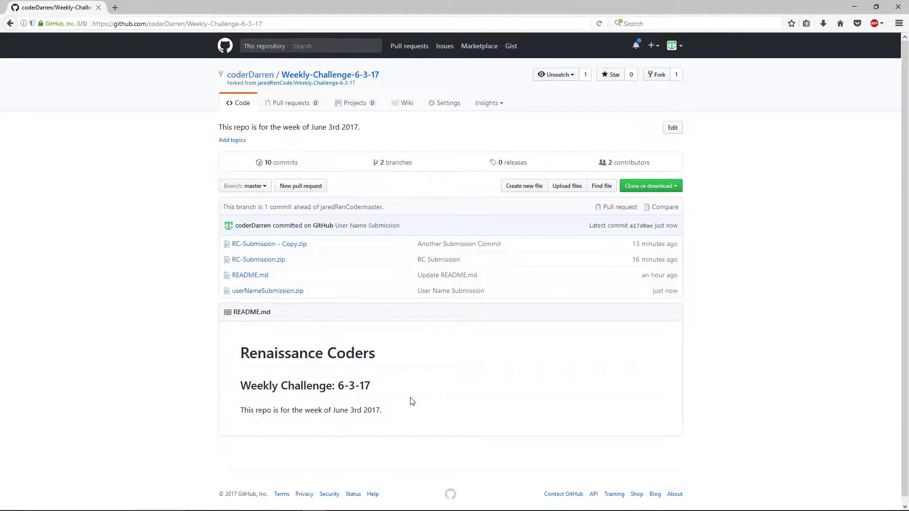
mouse_move(239, 290)
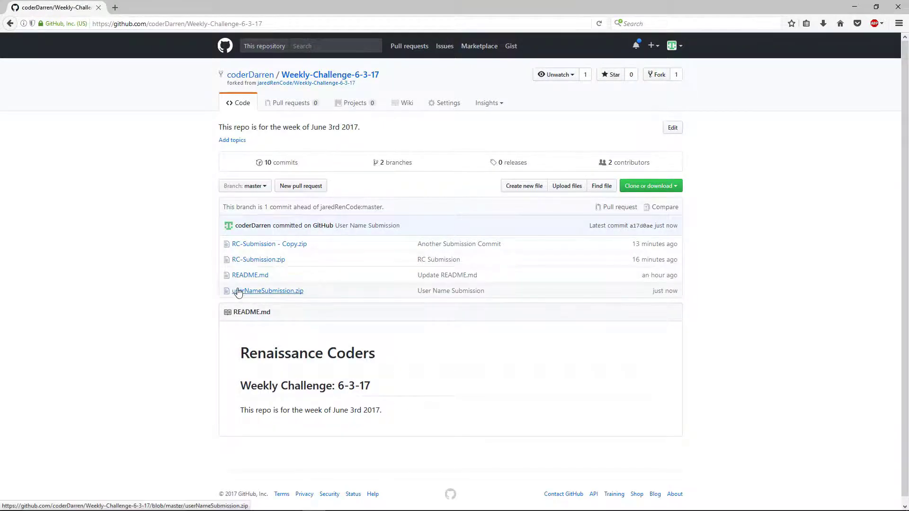
mouse_move(304, 298)
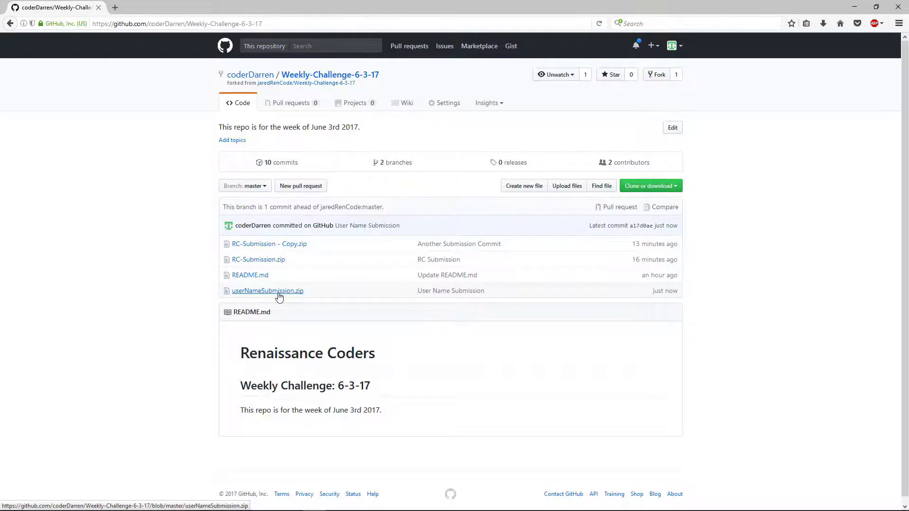
left_click(300, 185)
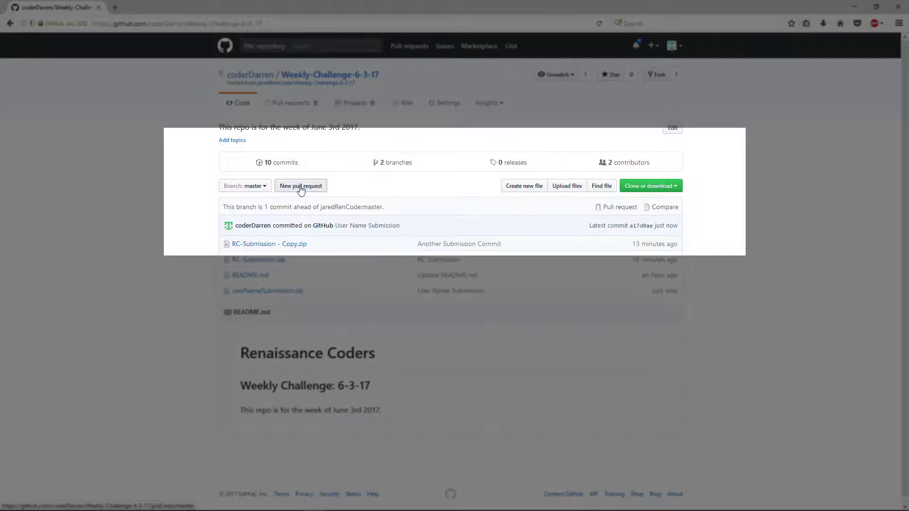
Start a pull request comparing the fork's master against jaredRenCode's master
left_click(301, 185)
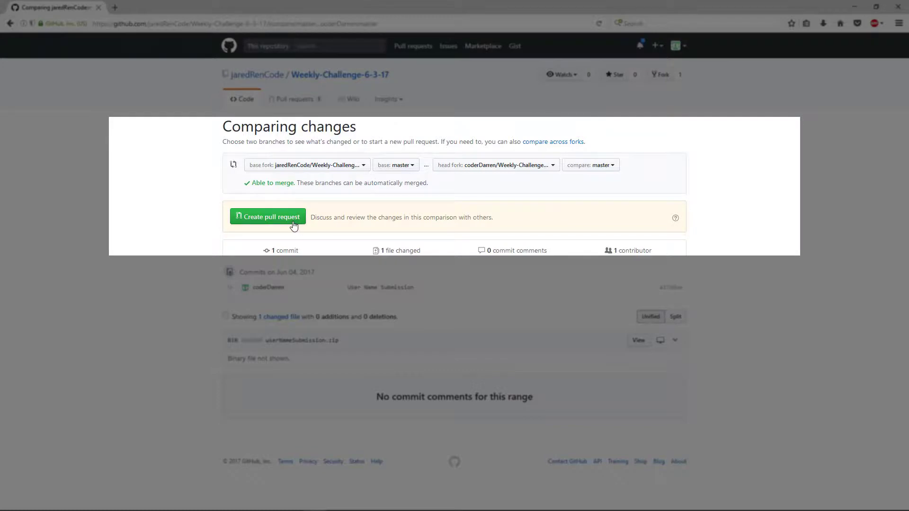
left_click(267, 216)
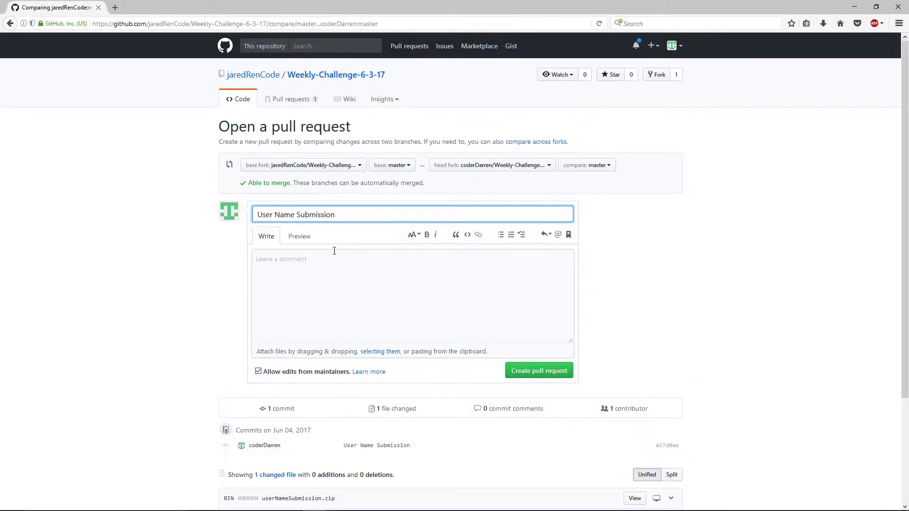
Submit pull request #5, 'User Name Submission', to jaredRenCode's repository
left_click(540, 370)
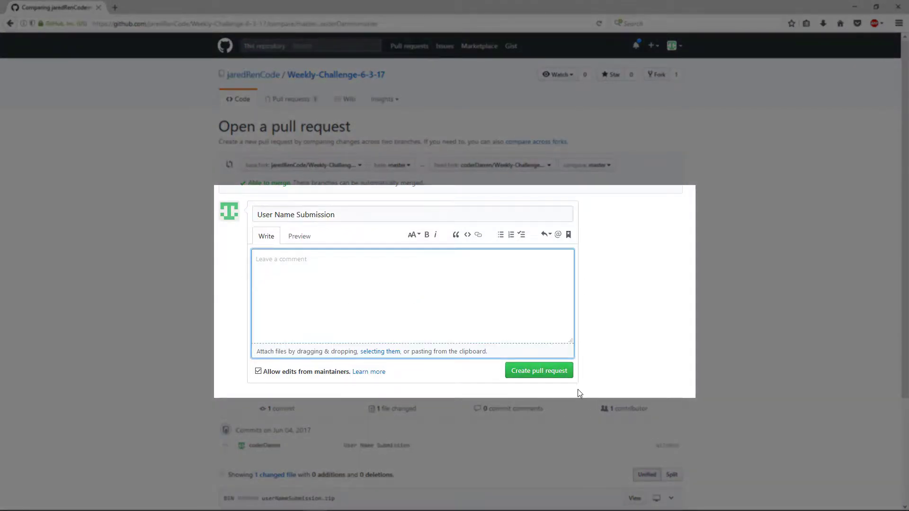
left_click(539, 371)
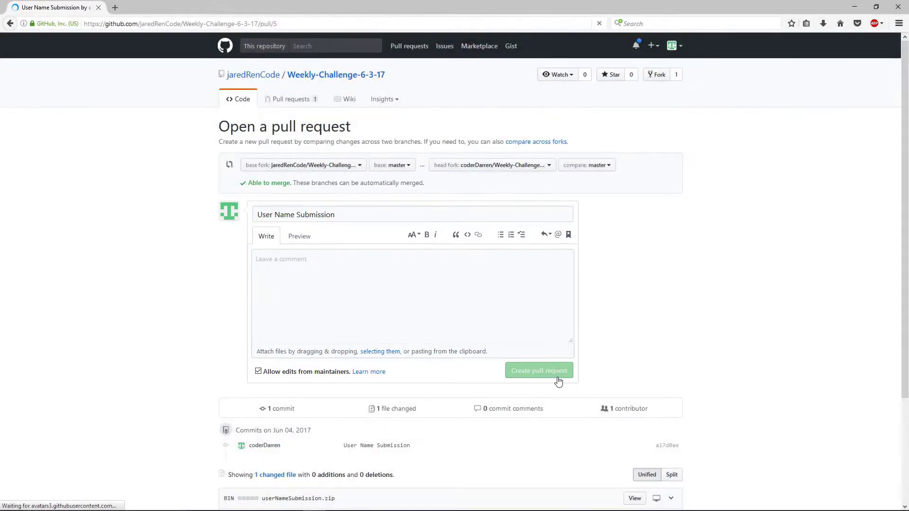
left_click(538, 370)
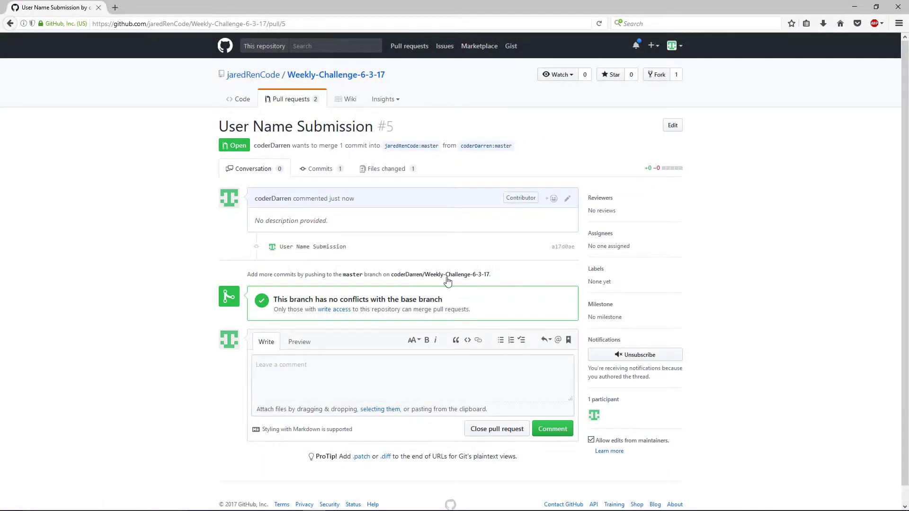
mouse_move(525, 284)
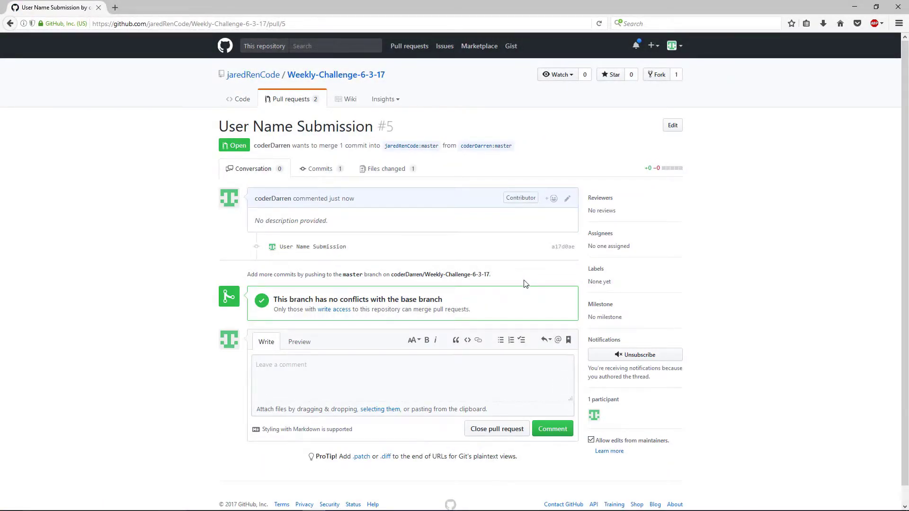